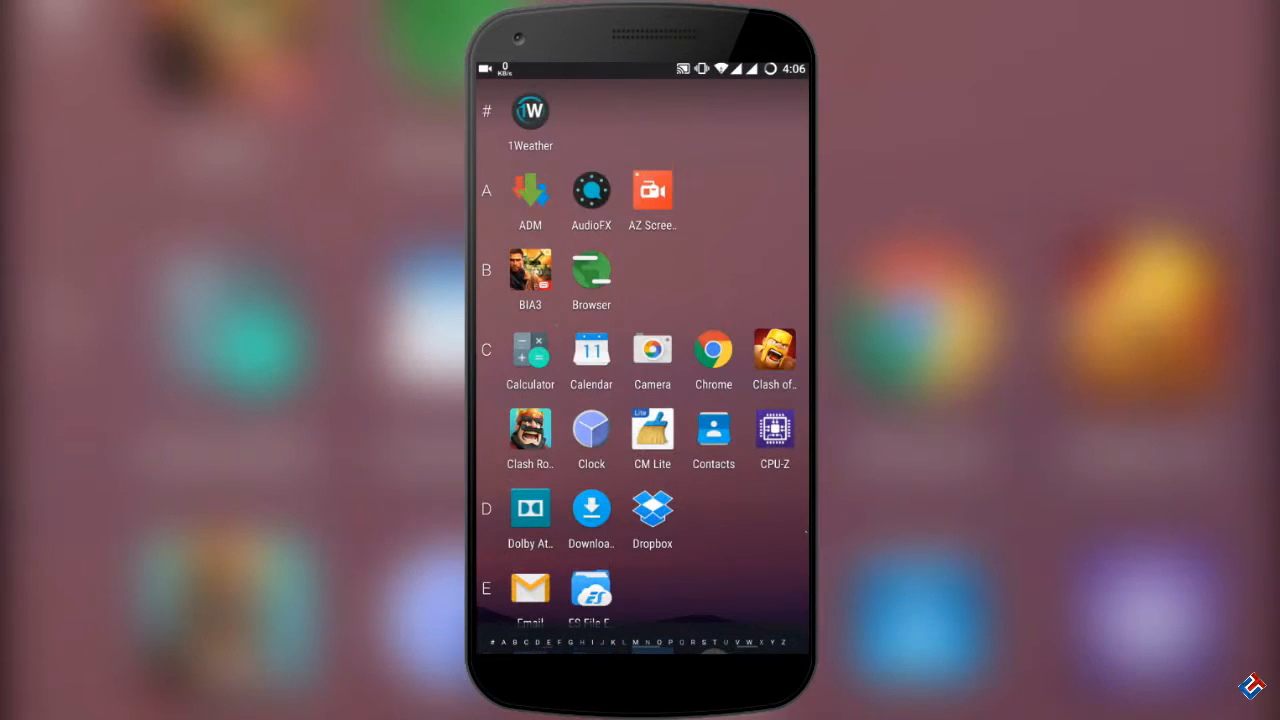
Step: Launch ROEHSOFT RAM Expander from the app drawer
{"action": "scroll", "scroll_direction": "down", "scroll_amount": 3}
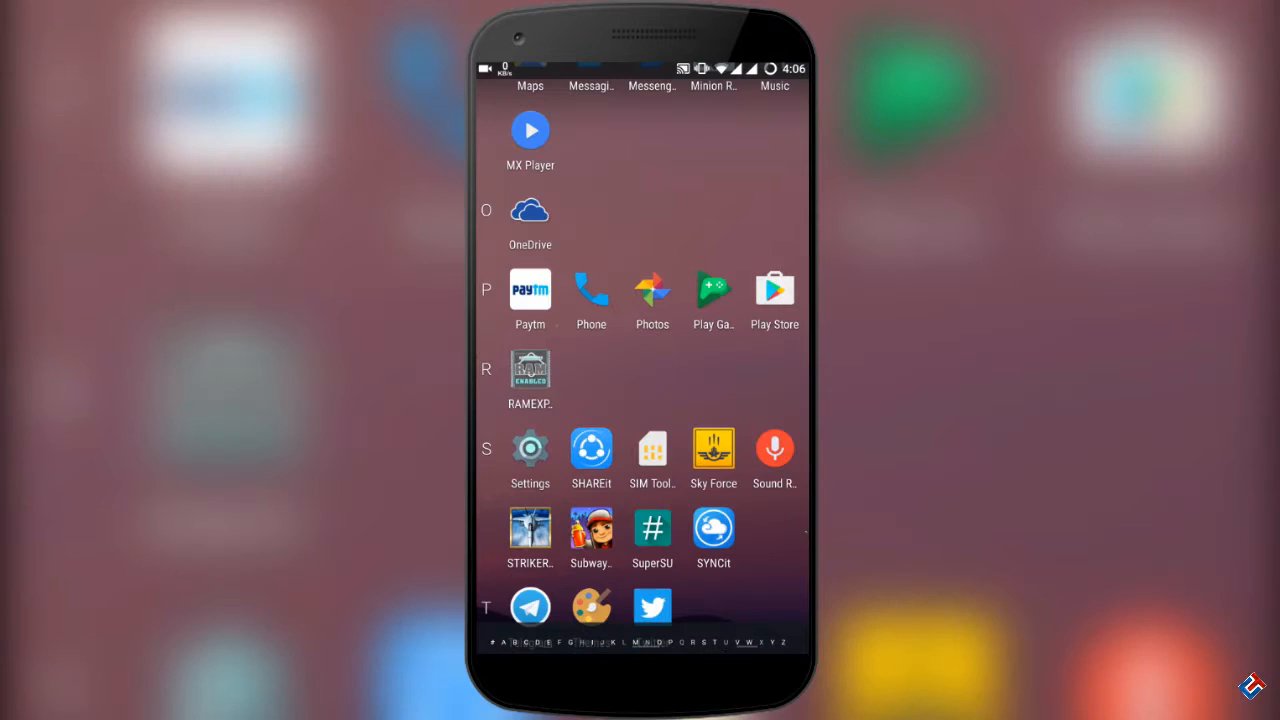
{"action": "left_click", "coordinate": [530, 369]}
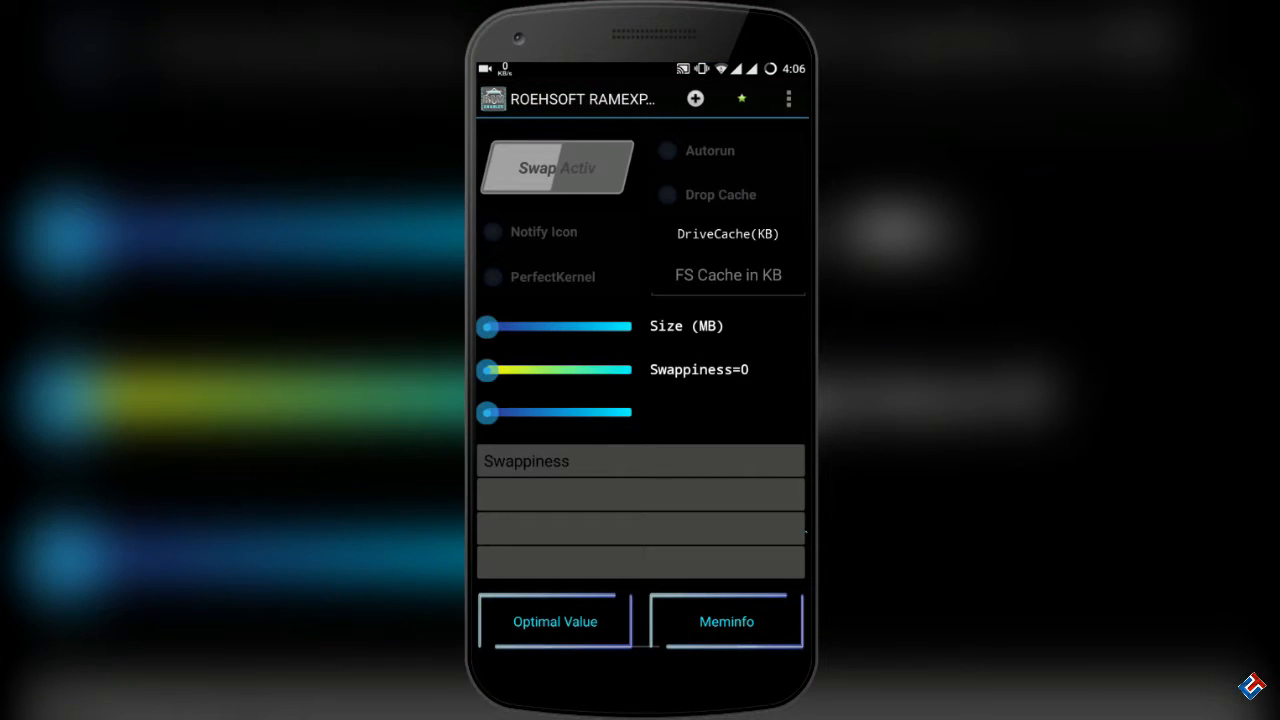
Step: Grant the app superuser access and dismiss the kernel option notice
{"action": "left_click", "coordinate": [555, 167]}
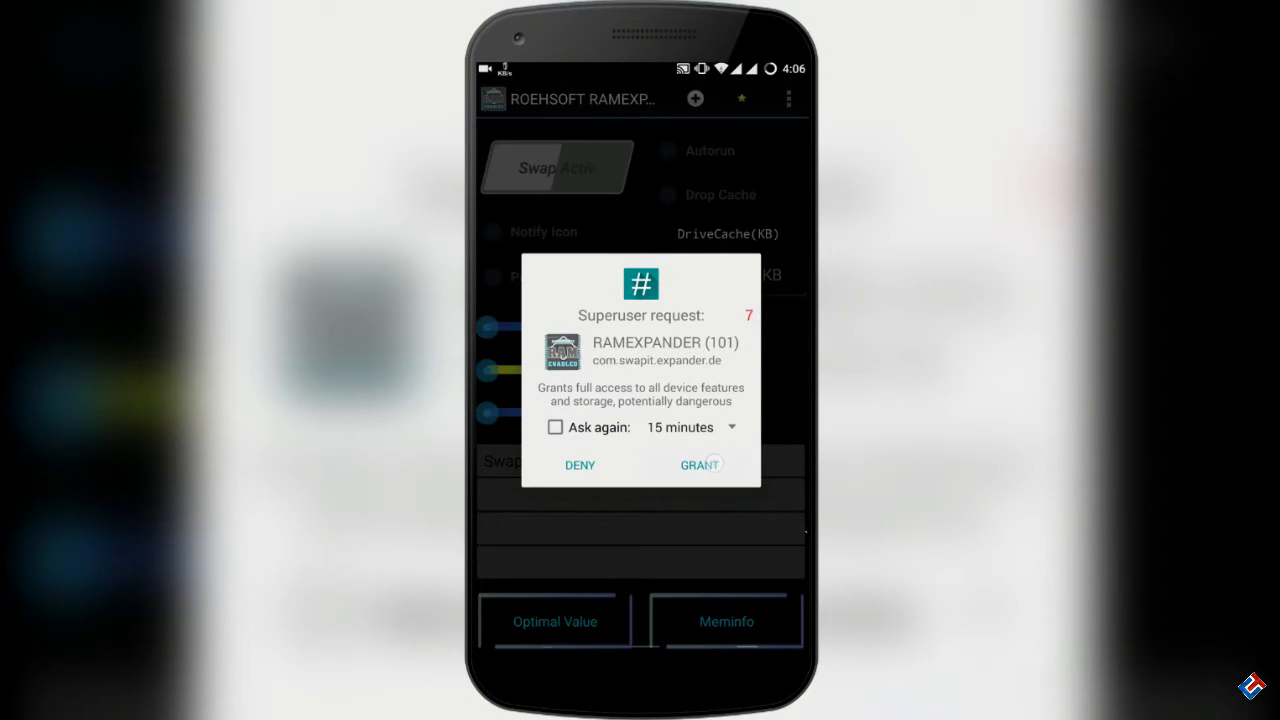
{"action": "left_click", "coordinate": [700, 464]}
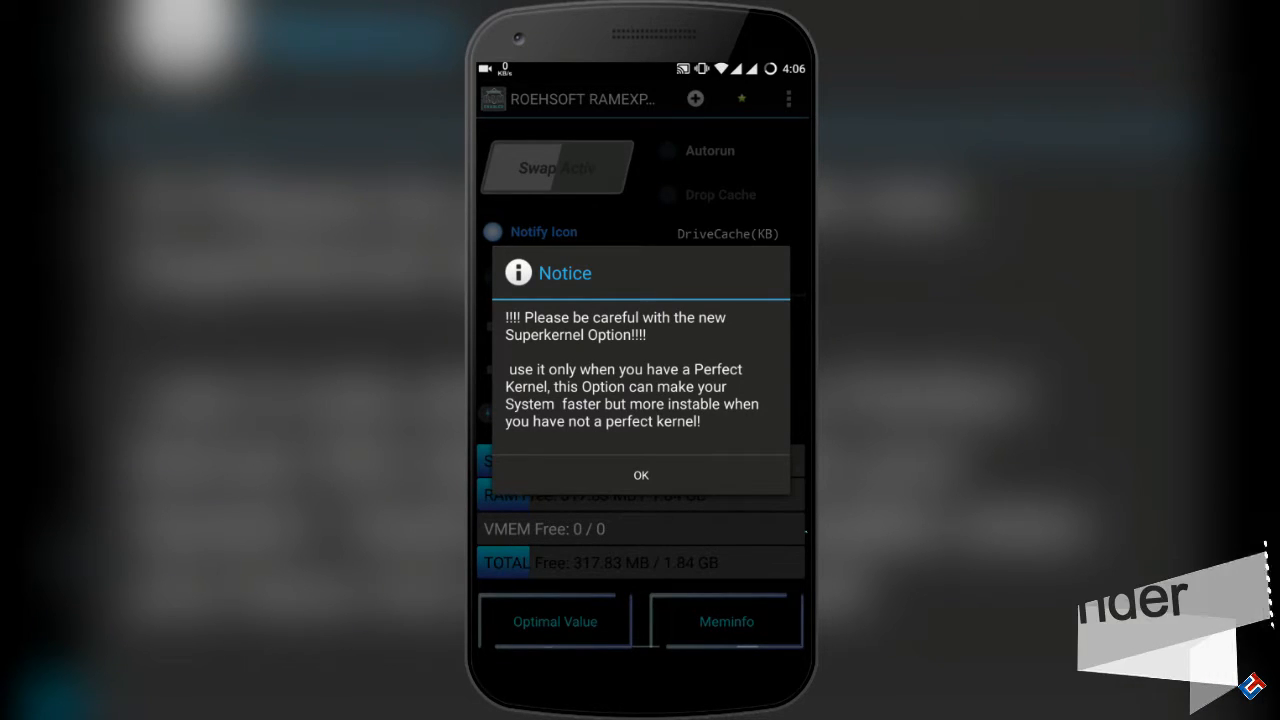
{"action": "left_click", "coordinate": [640, 474]}
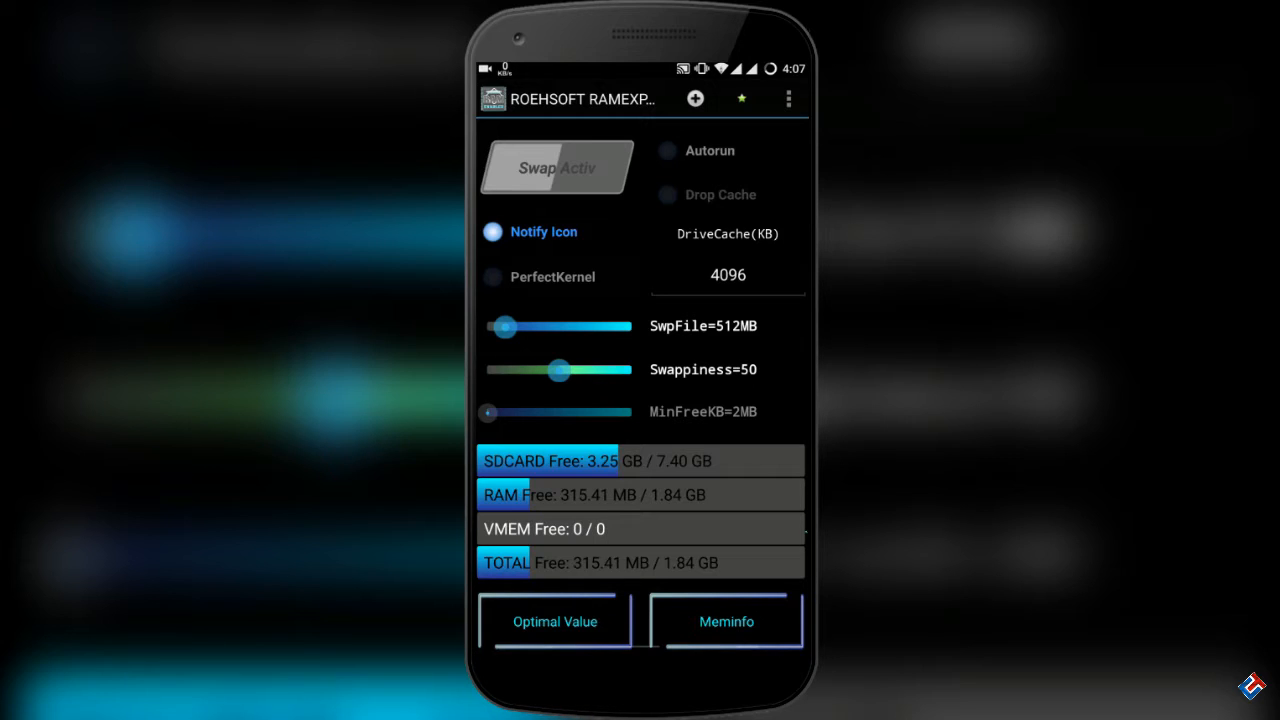
Step: Adjust the SwpFile slider until it reads 500MB, leaving swappiness at 50
{"action": "left_click_drag", "start_coordinate": [505, 326], "coordinate": [540, 326]}
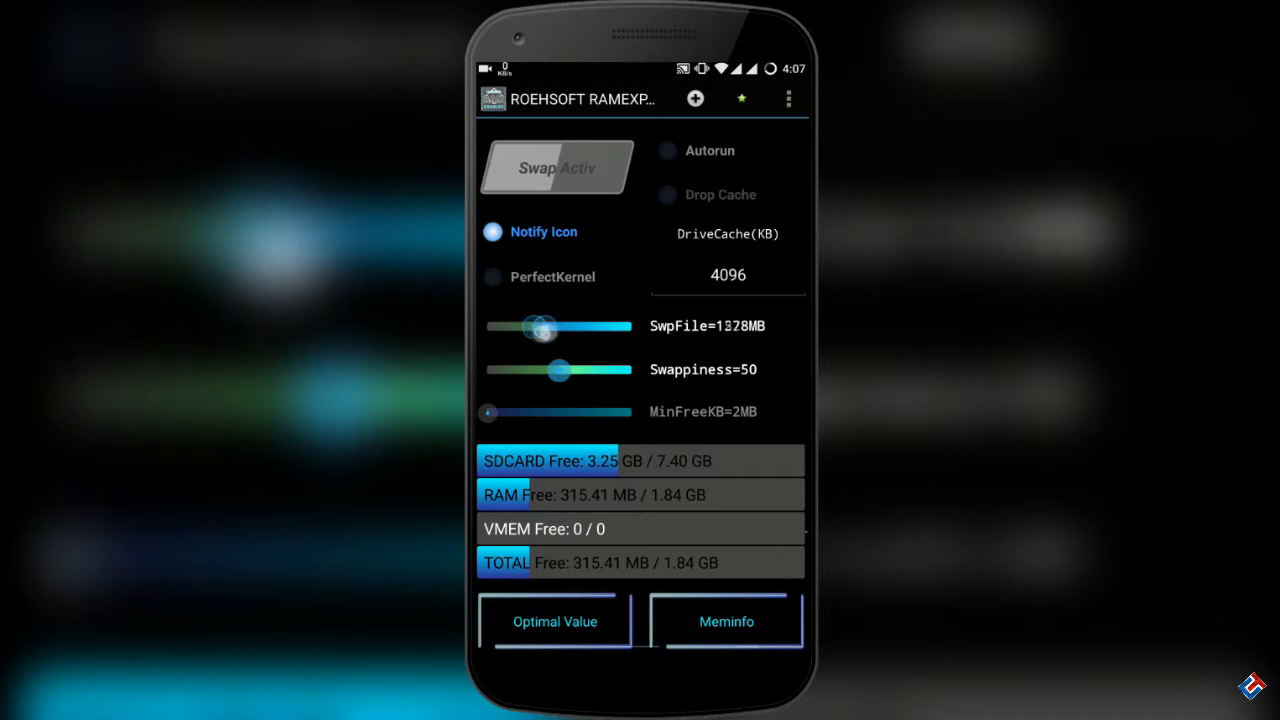
{"action": "left_click_drag", "start_coordinate": [540, 326], "coordinate": [570, 326]}
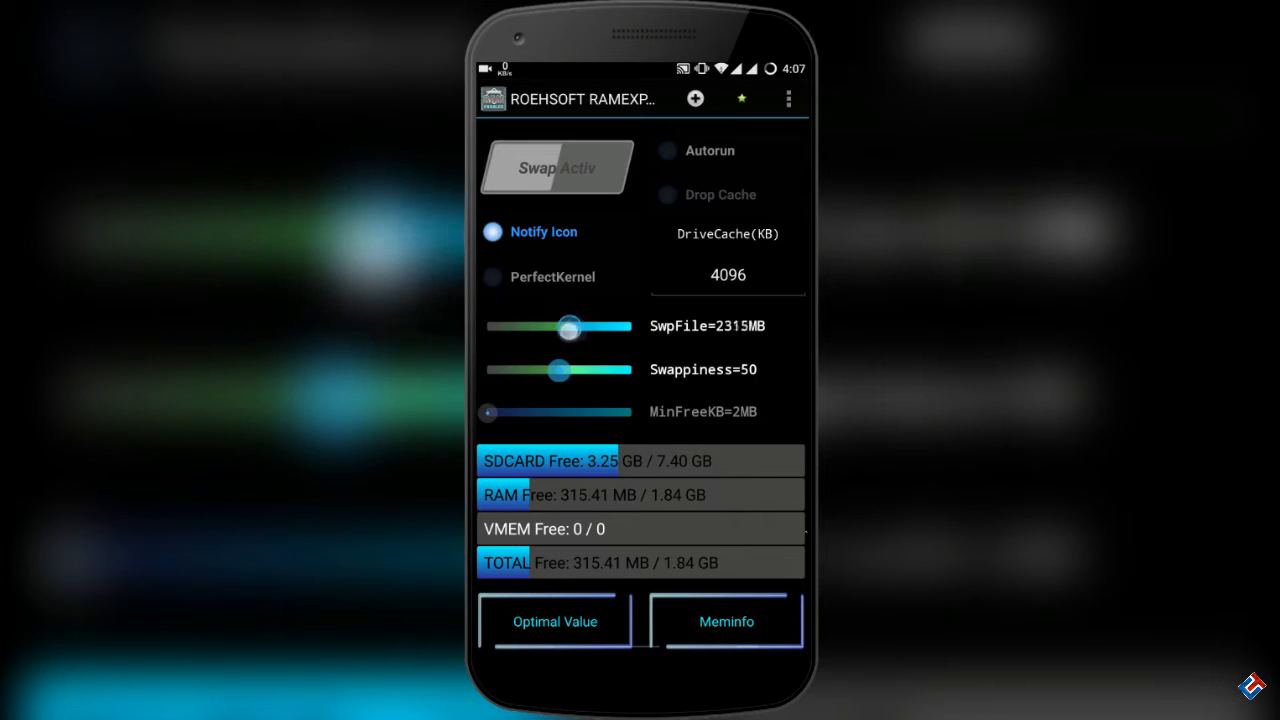
{"action": "left_click_drag", "start_coordinate": [570, 327], "coordinate": [510, 327]}
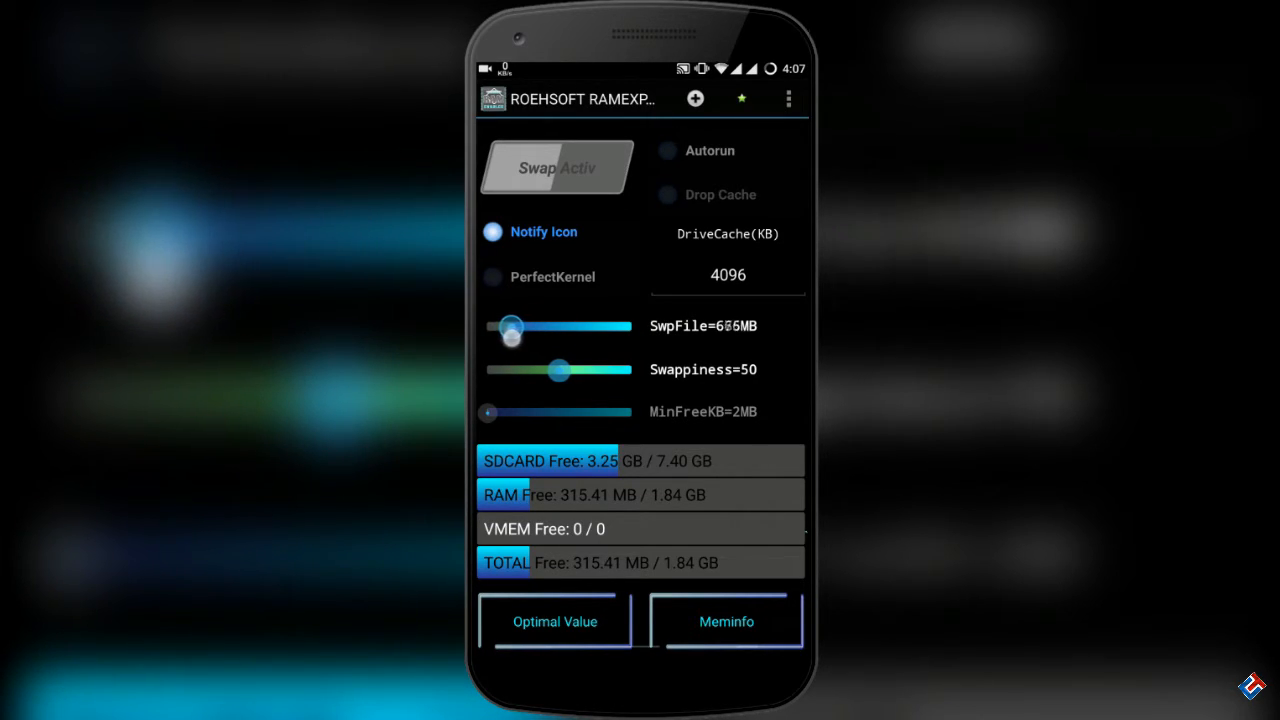
{"action": "left_click_drag", "start_coordinate": [512, 327], "coordinate": [505, 327]}
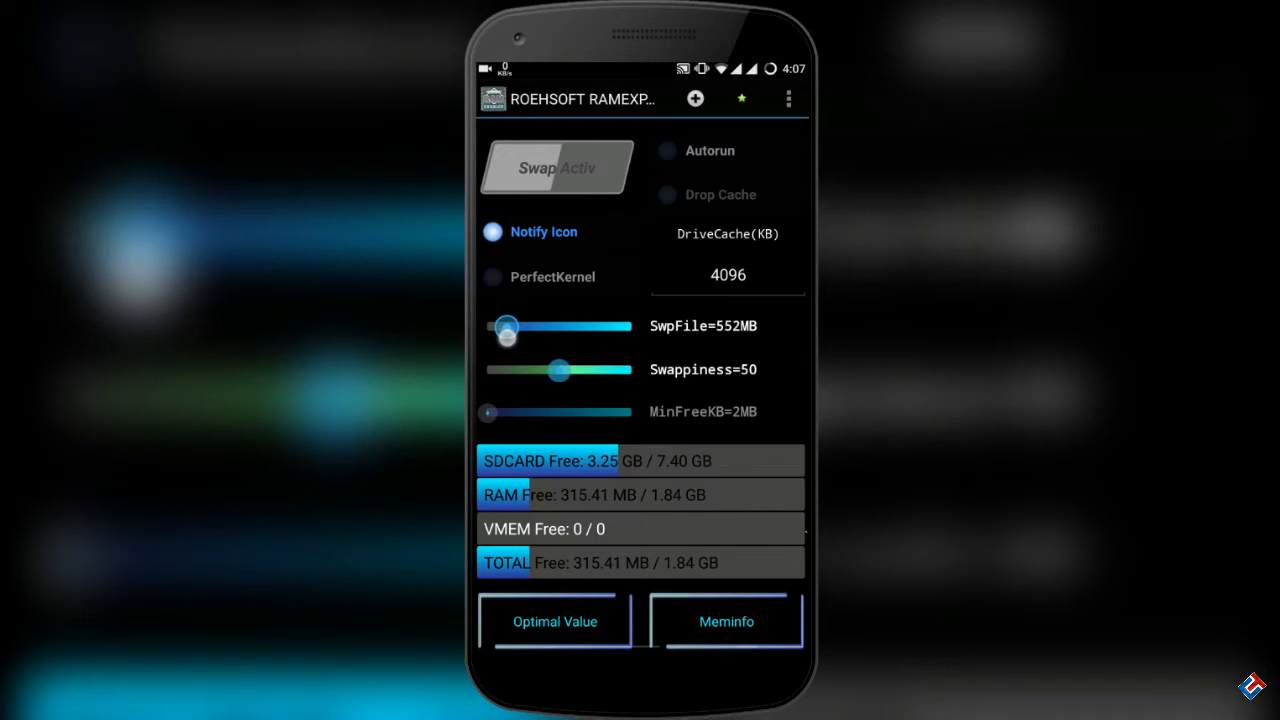
{"action": "left_click_drag", "start_coordinate": [510, 327], "coordinate": [503, 327]}
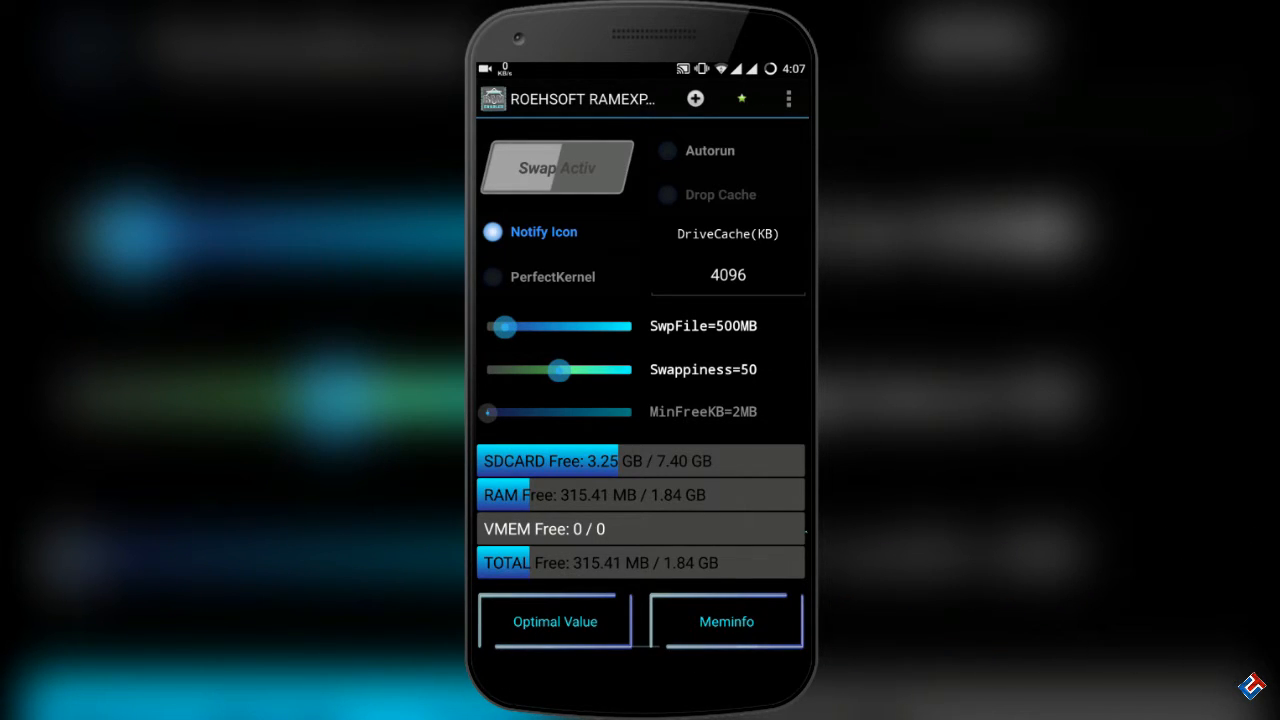
Step: Enable Autorun and start activating the swap via Swap Activ
{"action": "left_click", "coordinate": [663, 150]}
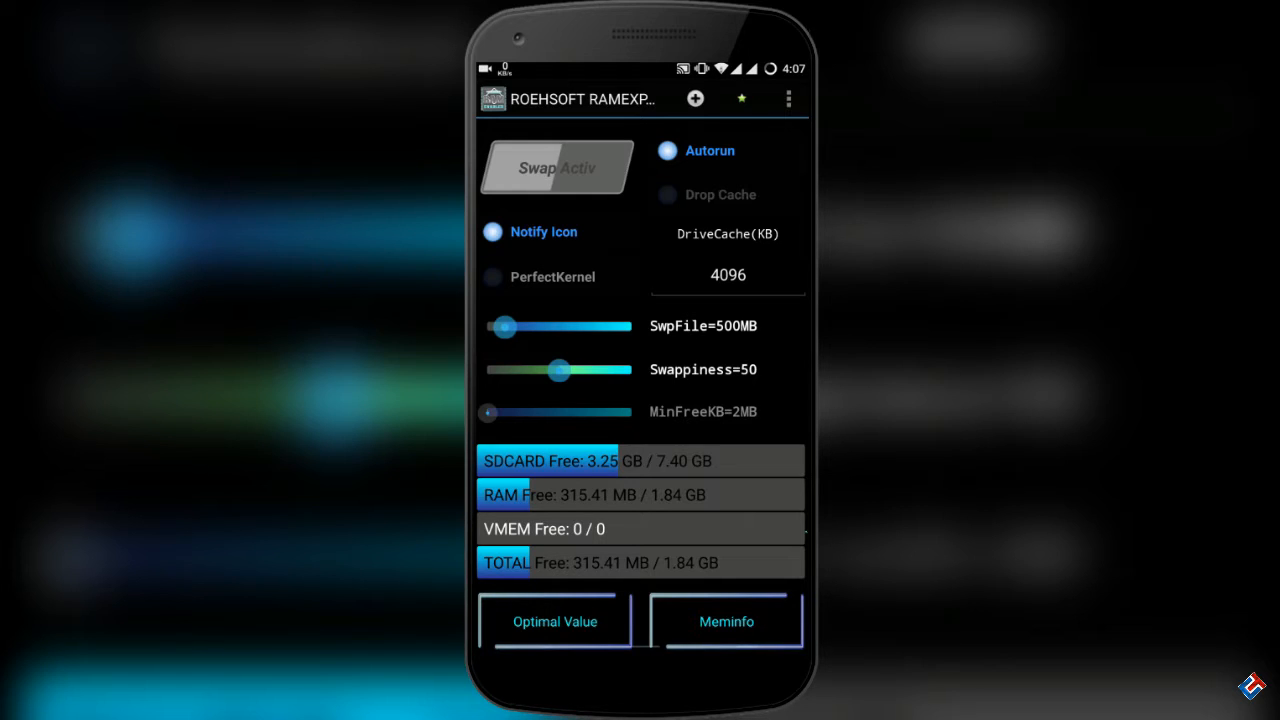
{"action": "left_click", "coordinate": [556, 167]}
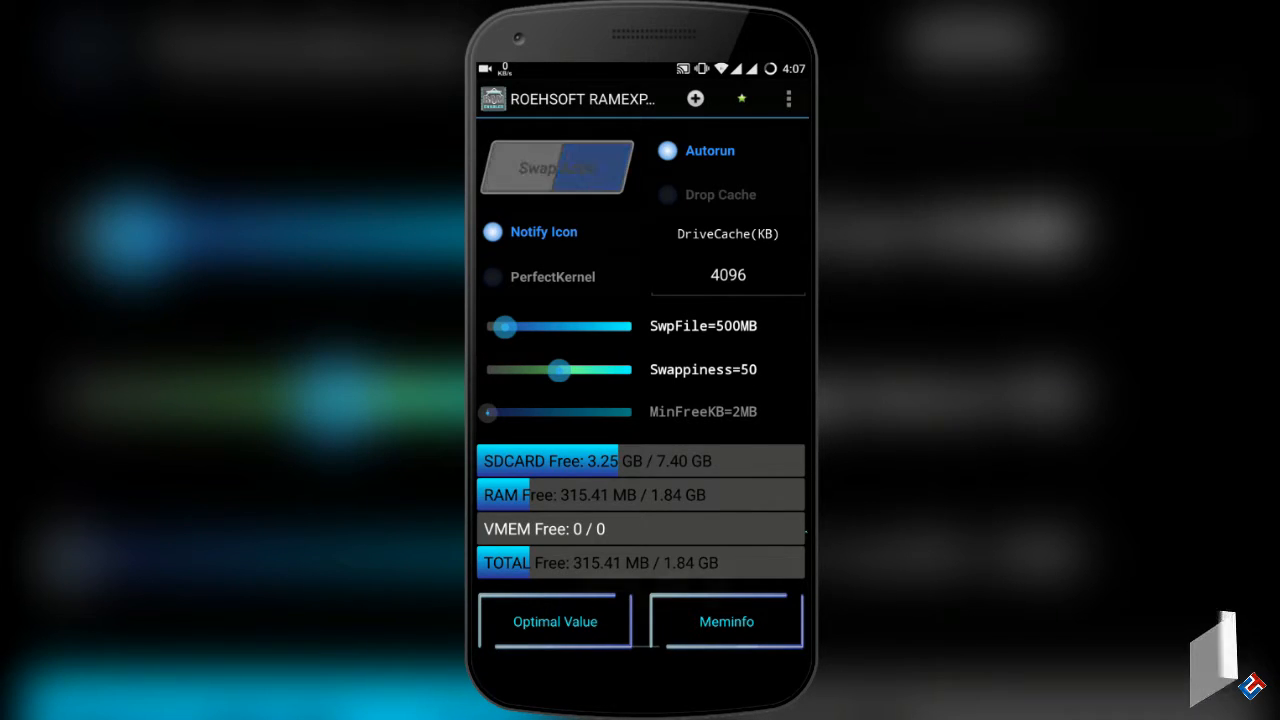
{"action": "left_click", "coordinate": [556, 167]}
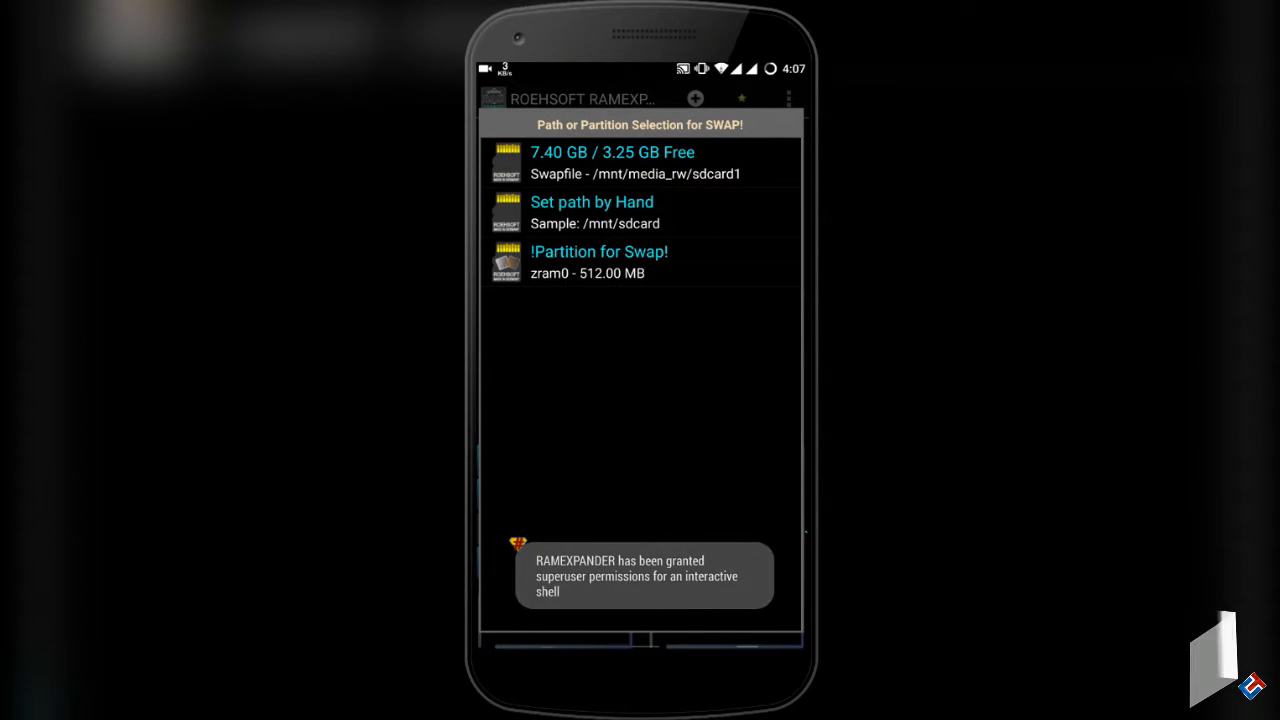
Step: Choose the 7.40 GB sdcard1 (/mnt/media_rw/sdcard1) as swap file location and confirm
{"action": "left_click", "coordinate": [640, 162]}
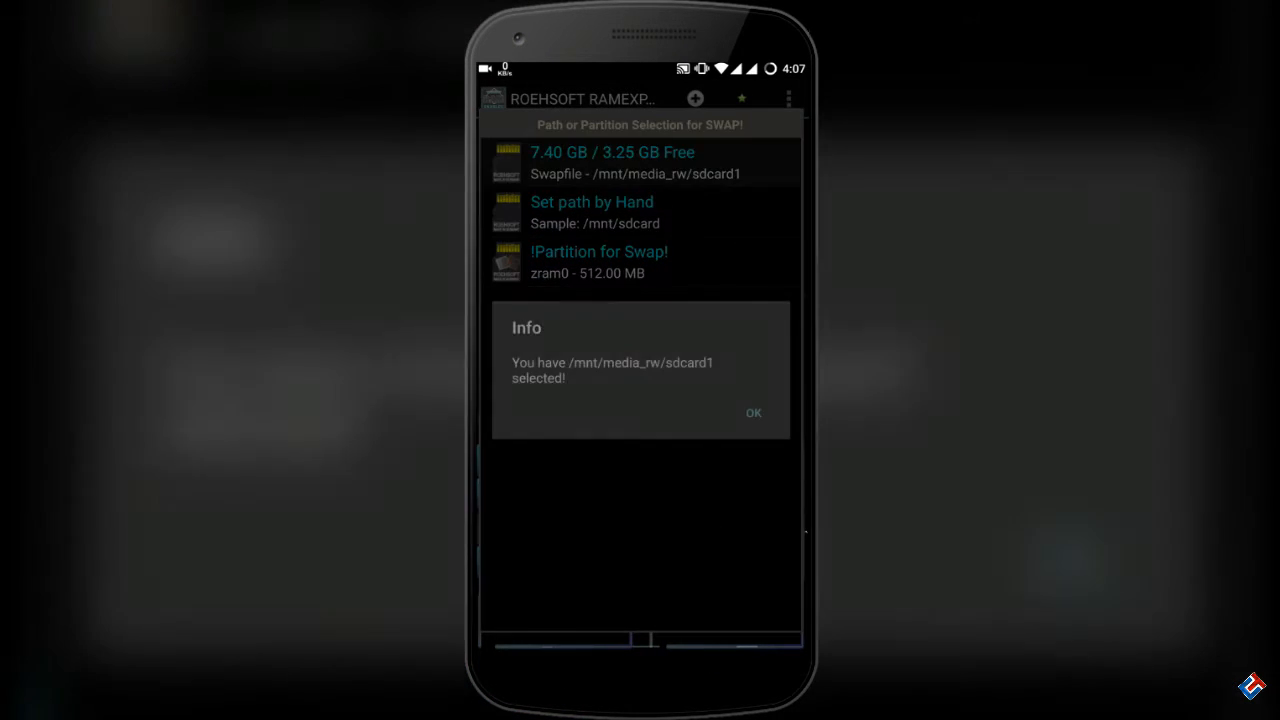
{"action": "left_click", "coordinate": [753, 412]}
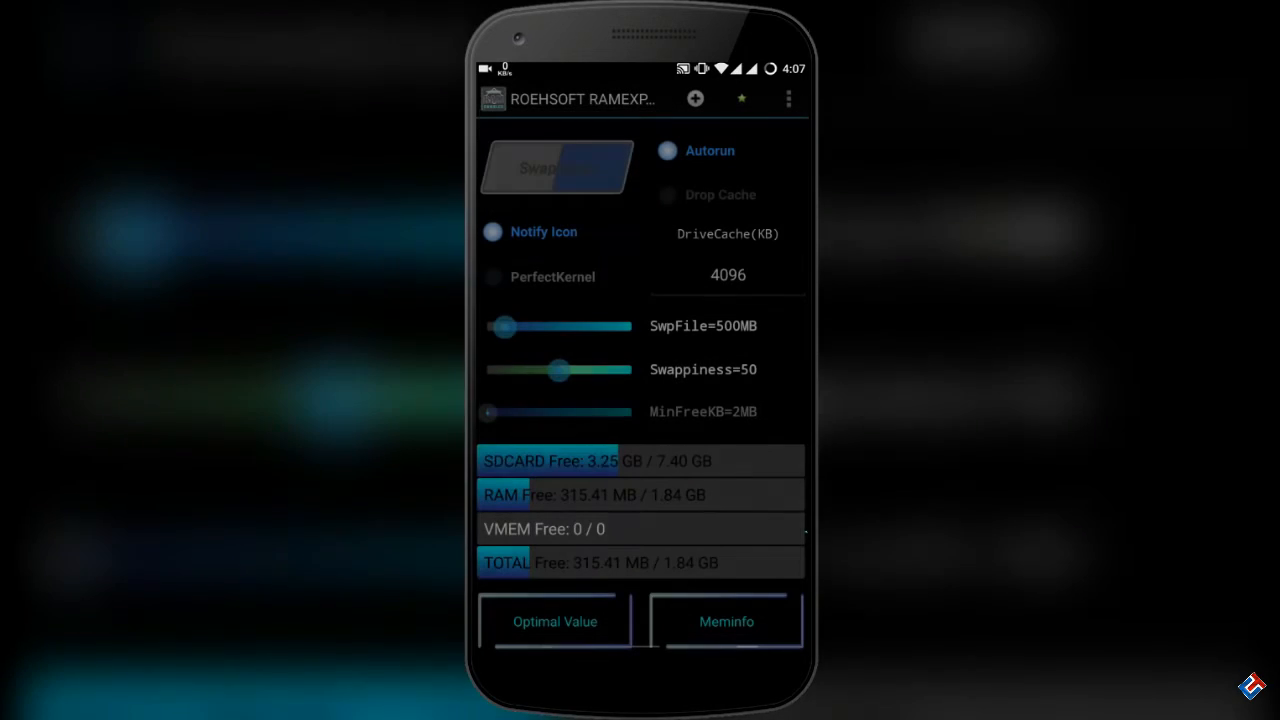
{"action": "left_click", "coordinate": [556, 167]}
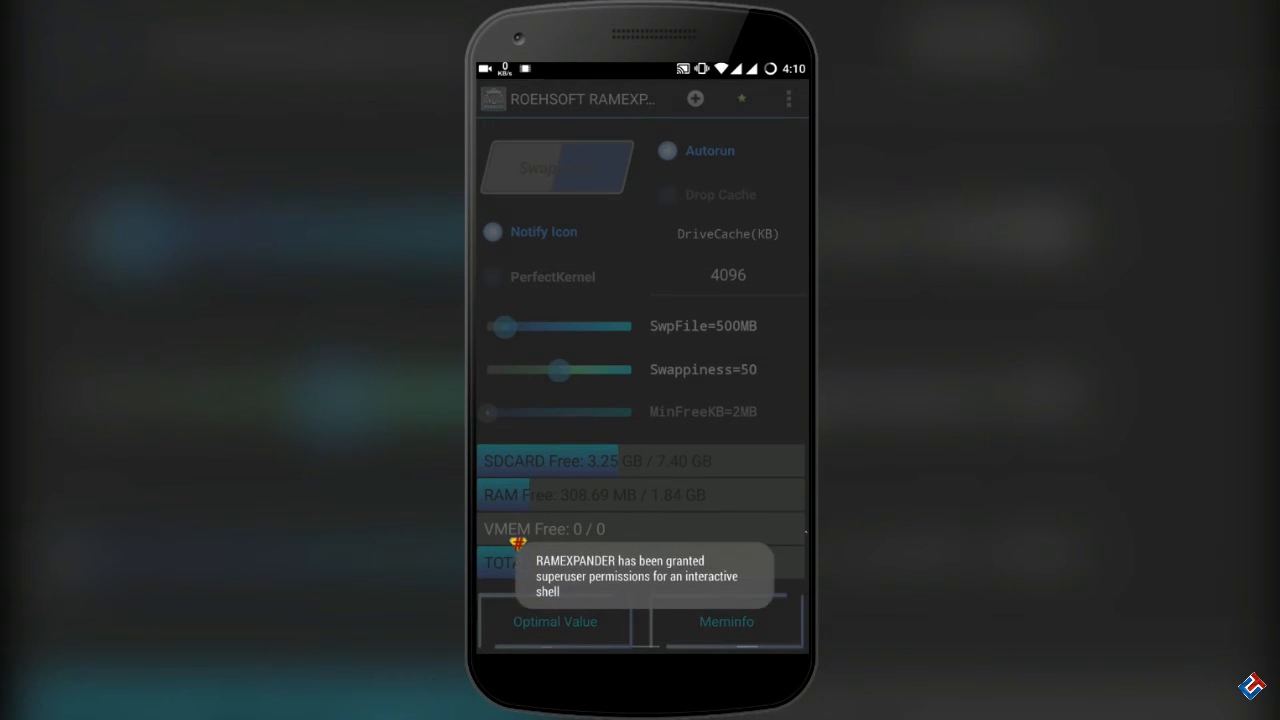
Step: Let the swap file finish creating so Swap Activ turns on with ~498 MB virtual memory
{"action": "left_click", "coordinate": [556, 167]}
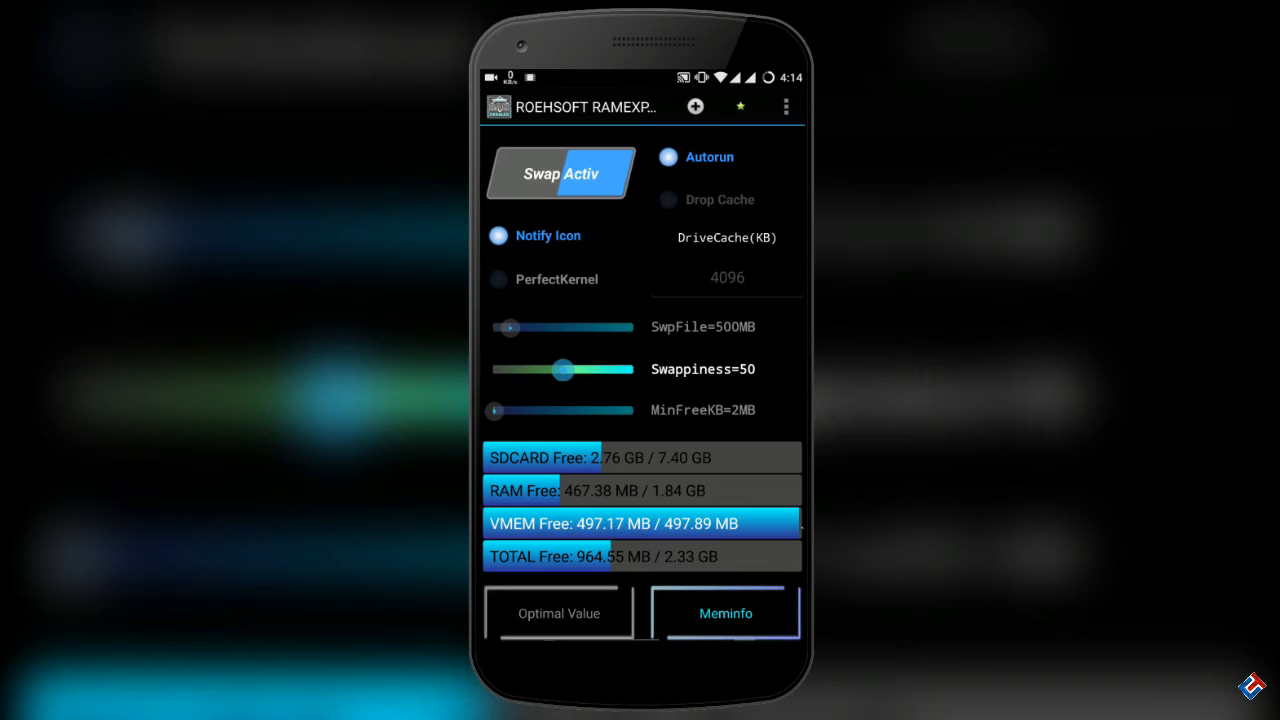
Step: Enable PerfectKernel and Drop Cache, and set MinFreeKB to 104MB
{"action": "left_click", "coordinate": [497, 279]}
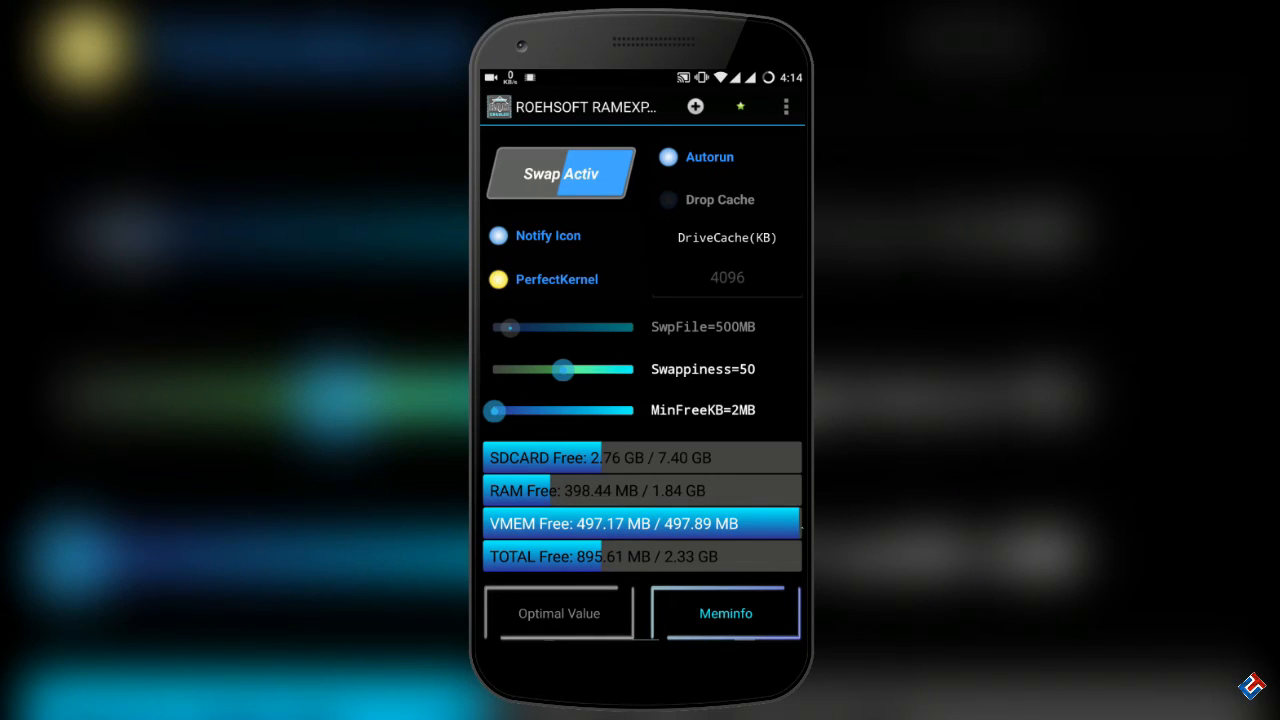
{"action": "left_click", "coordinate": [667, 199]}
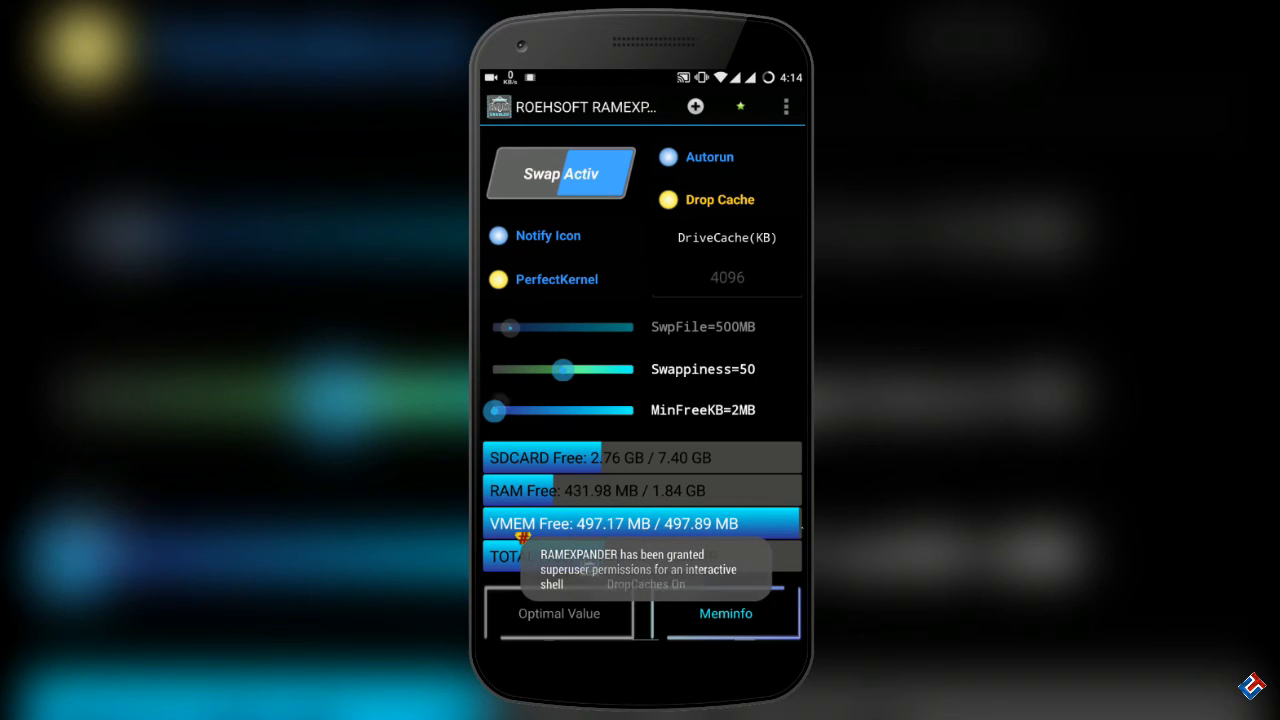
{"action": "left_click_drag", "start_coordinate": [494, 410], "coordinate": [565, 410]}
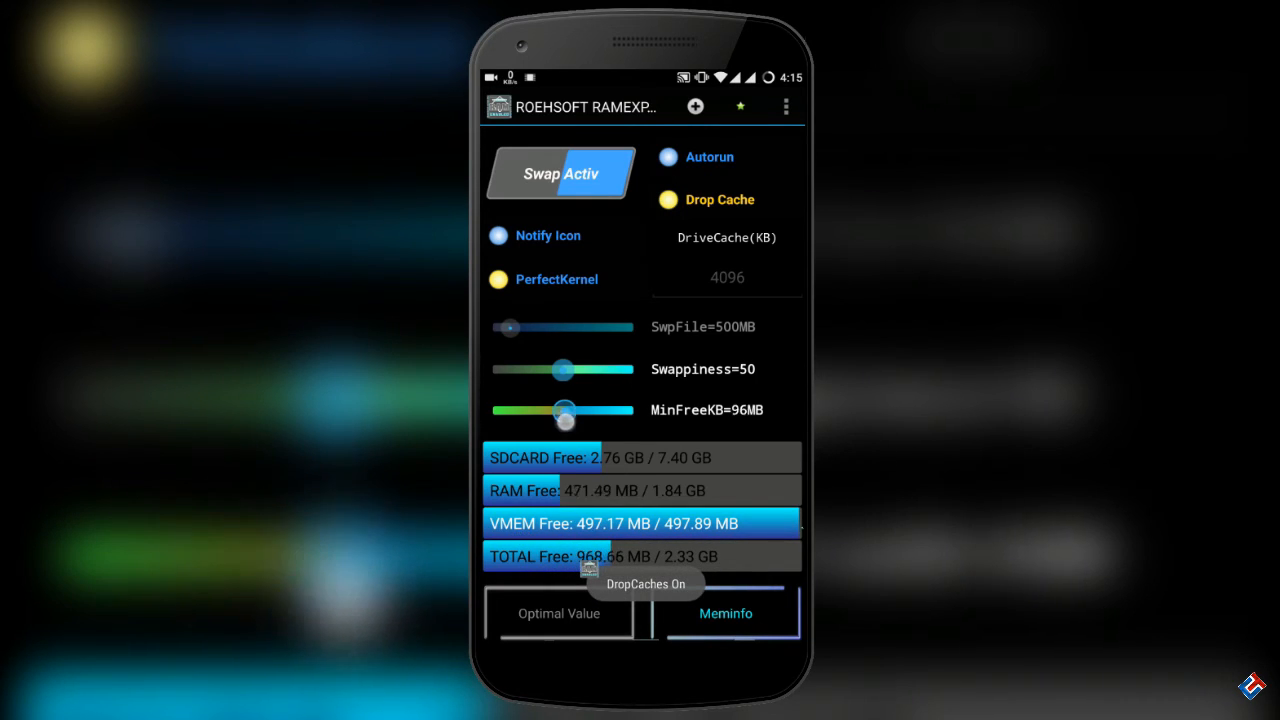
{"action": "left_click_drag", "start_coordinate": [565, 410], "coordinate": [572, 410]}
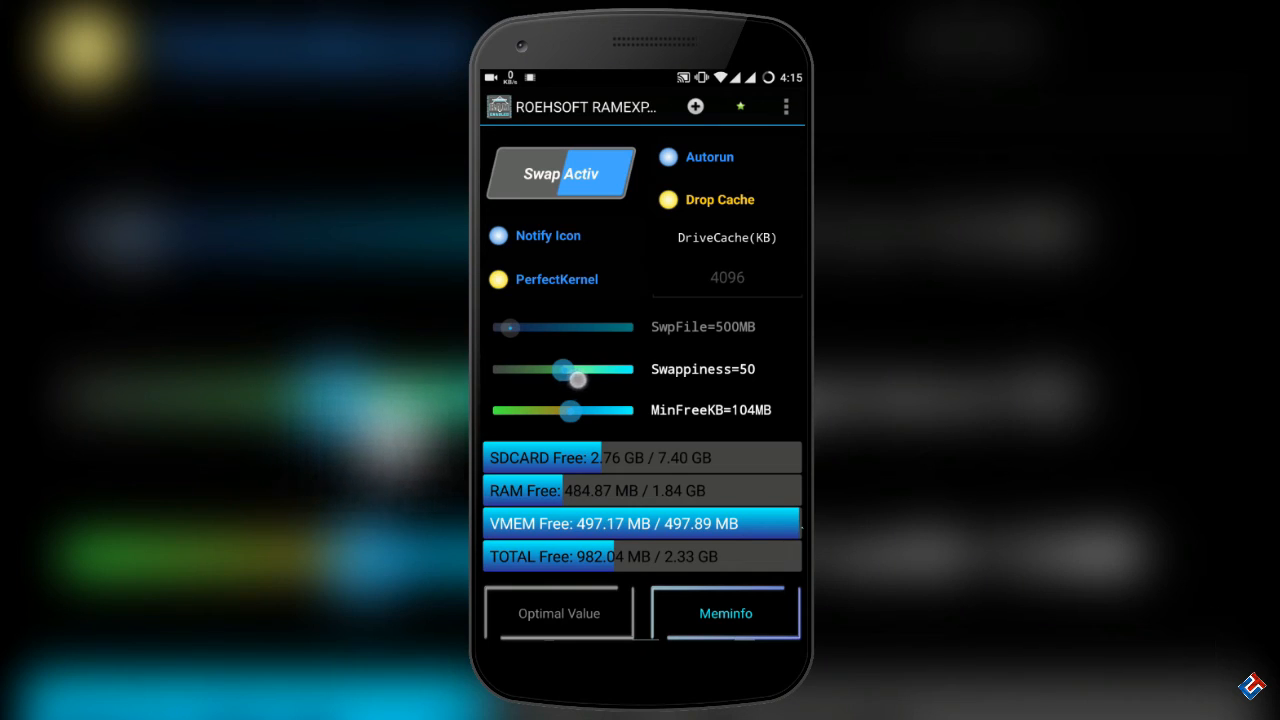
Step: Adjust the Swappiness slider to about 57
{"action": "left_click_drag", "start_coordinate": [575, 379], "coordinate": [588, 370]}
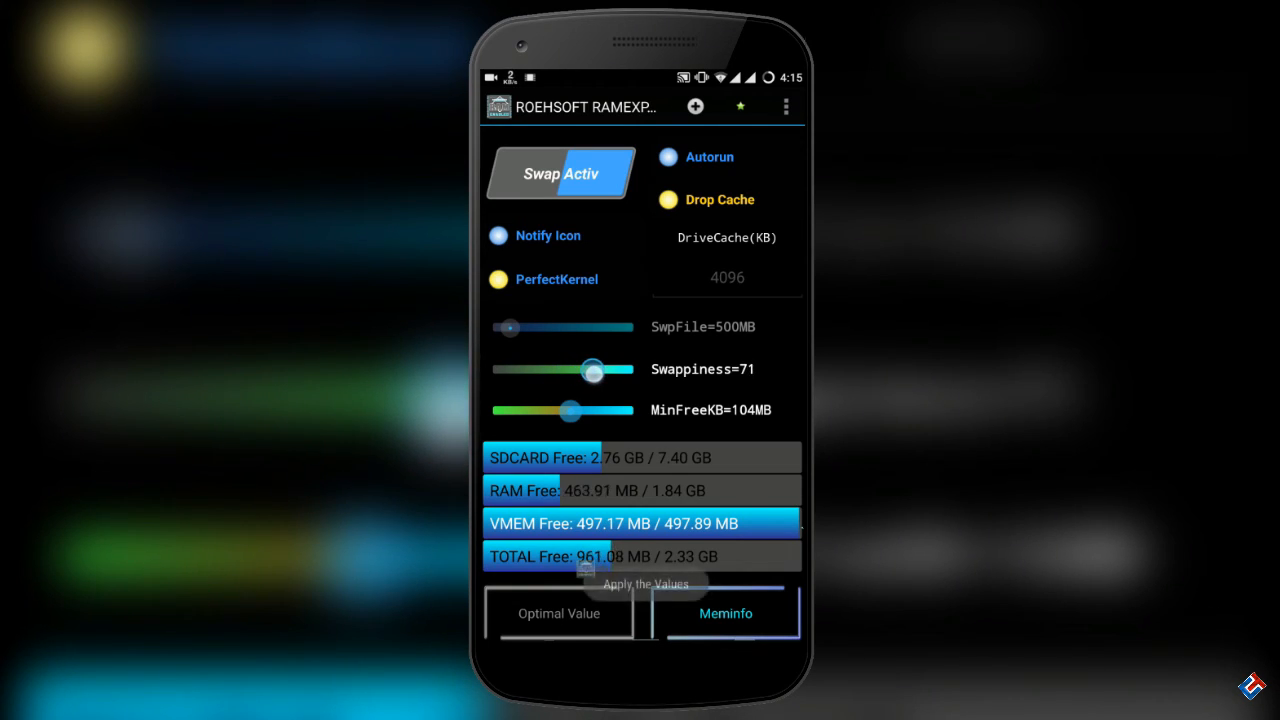
{"action": "left_click_drag", "start_coordinate": [592, 369], "coordinate": [585, 369]}
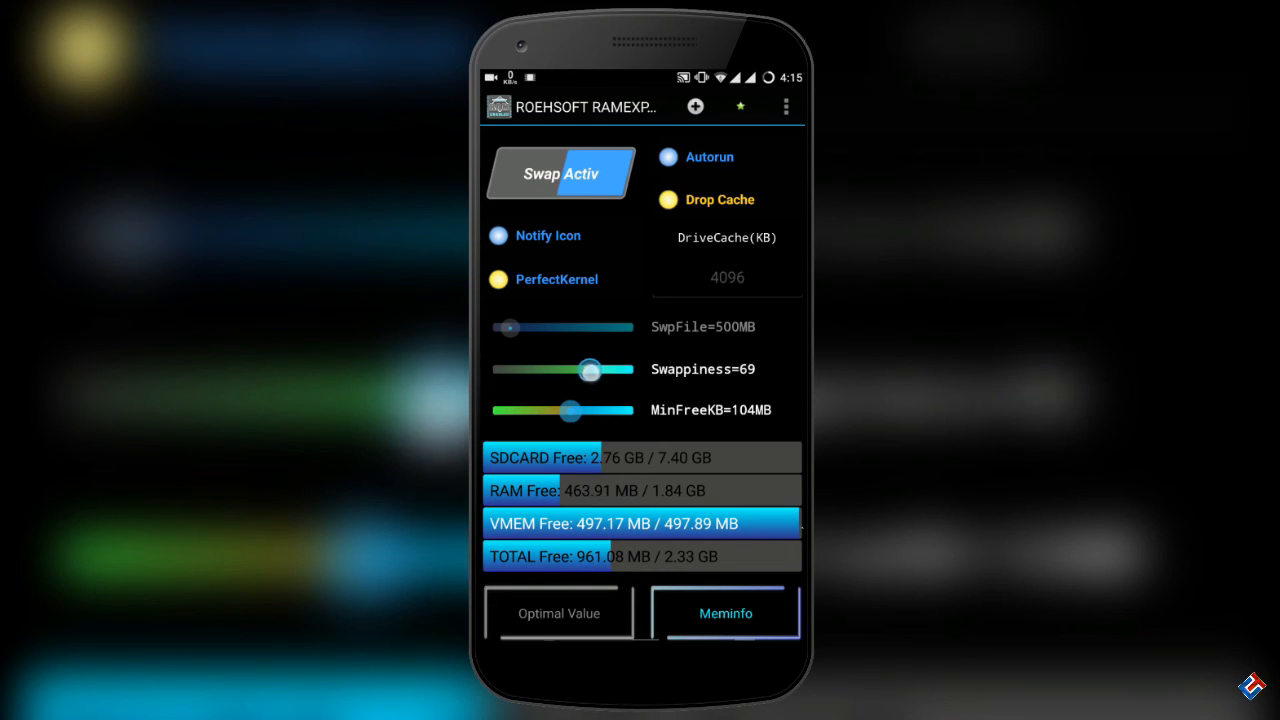
{"action": "left_click_drag", "start_coordinate": [589, 369], "coordinate": [572, 369]}
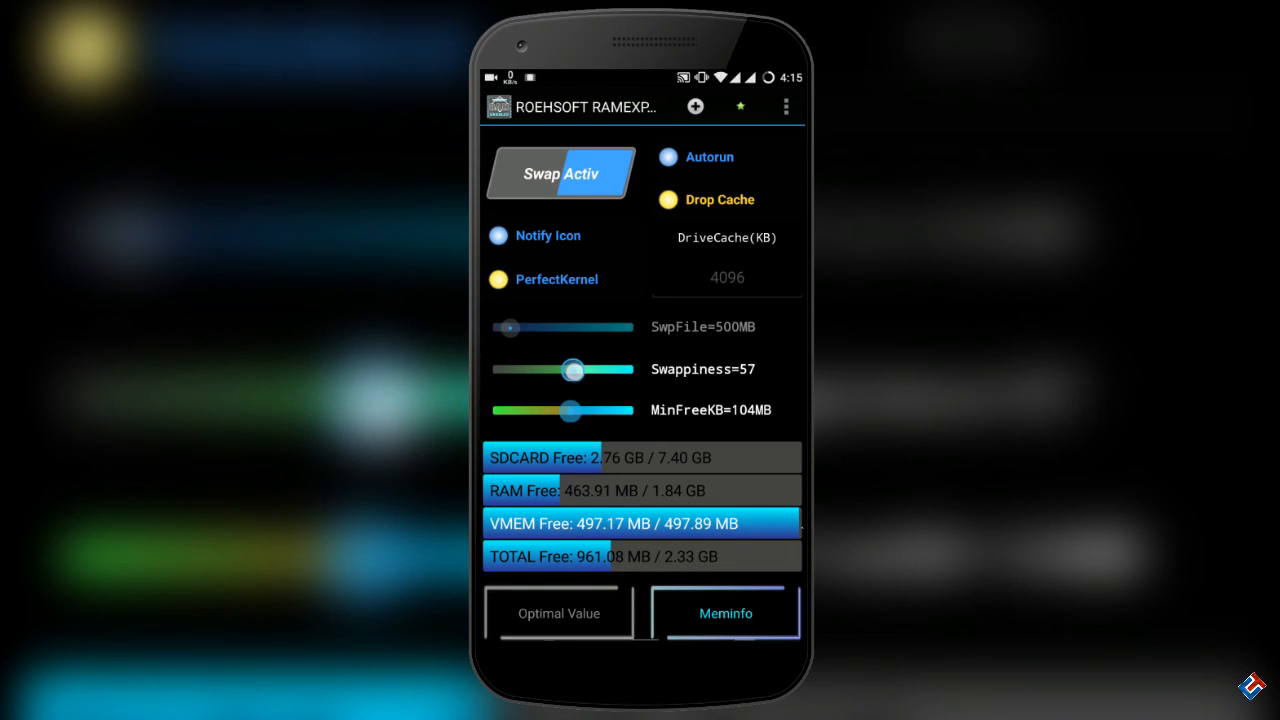